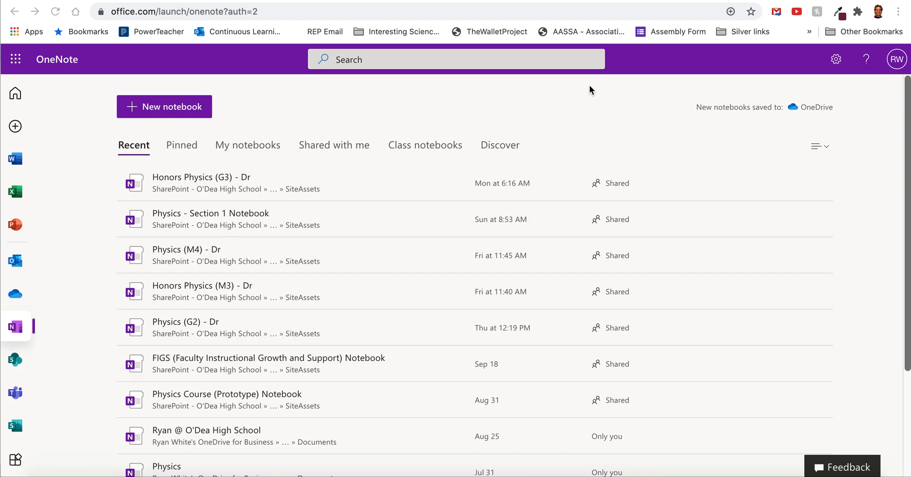
pyautogui.moveTo(551, 120)
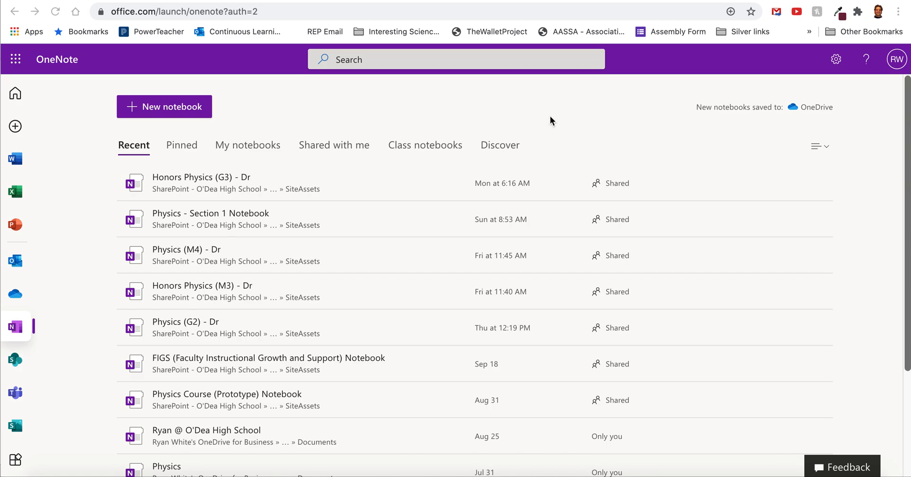
pyautogui.moveTo(123, 161)
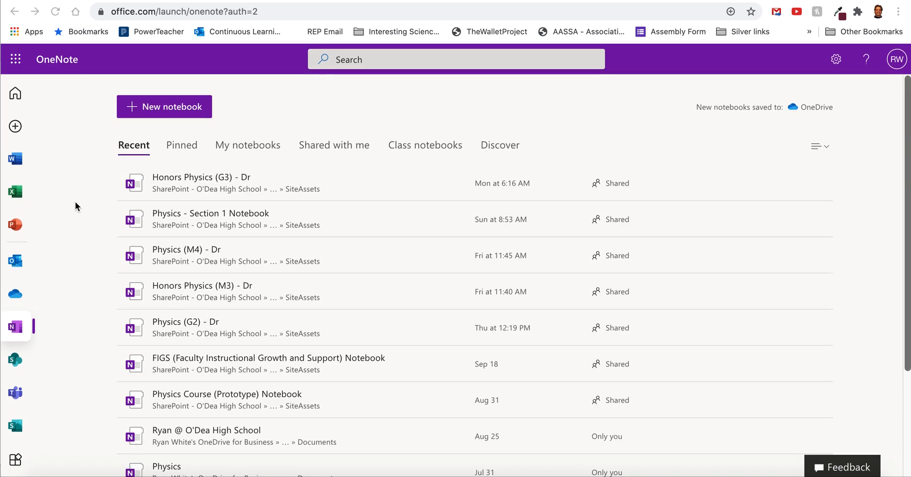
pyautogui.moveTo(17, 192)
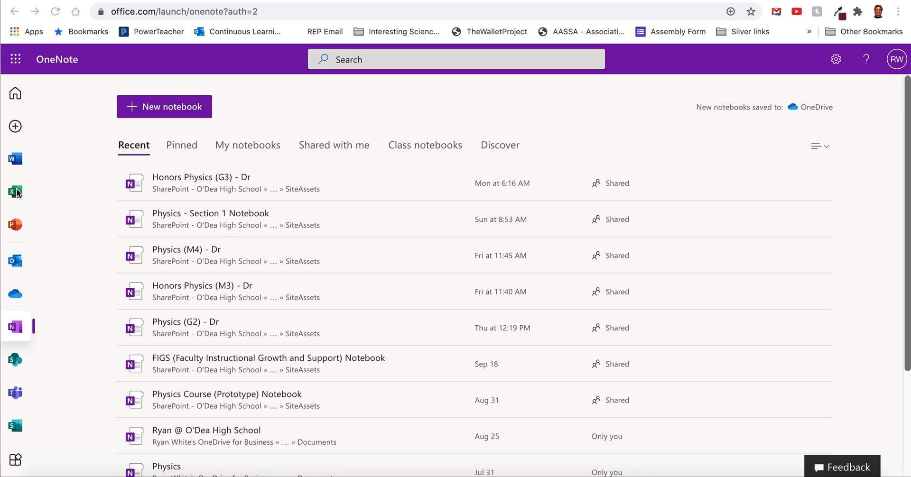
pyautogui.moveTo(15, 191)
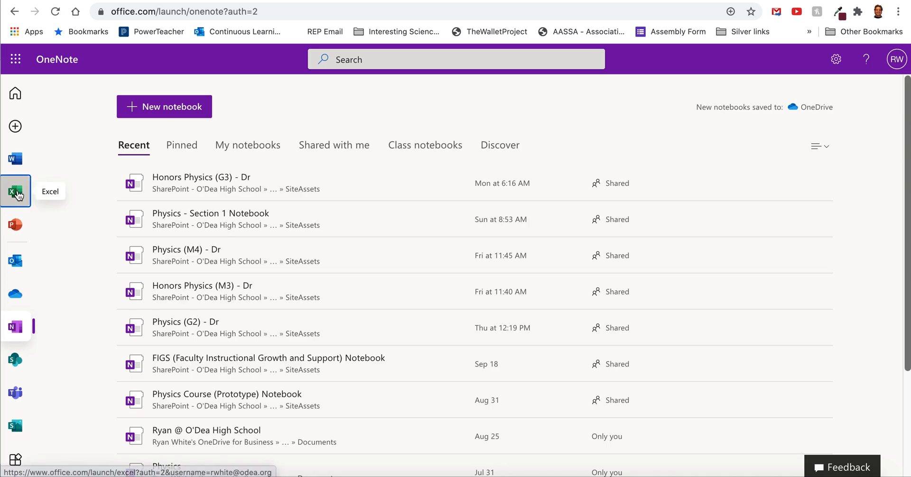
# - Create a new blank workbook from the Excel start page
pyautogui.click(16, 192)
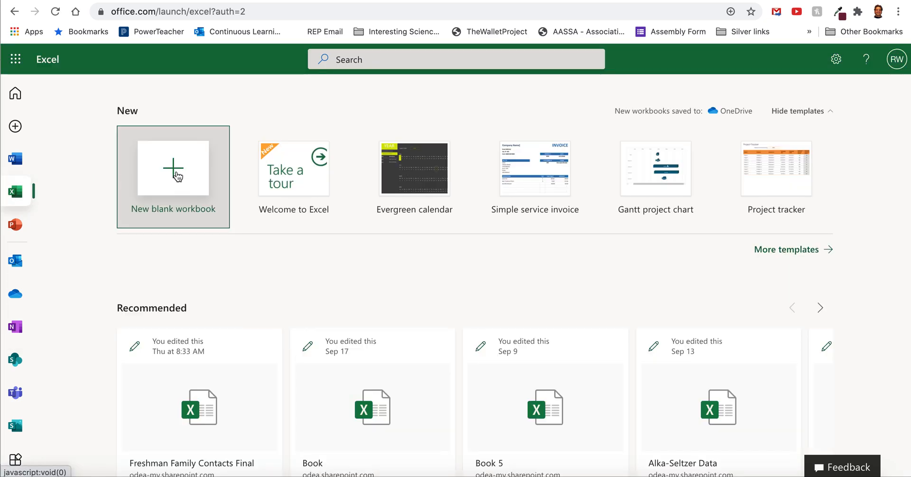
pyautogui.click(172, 169)
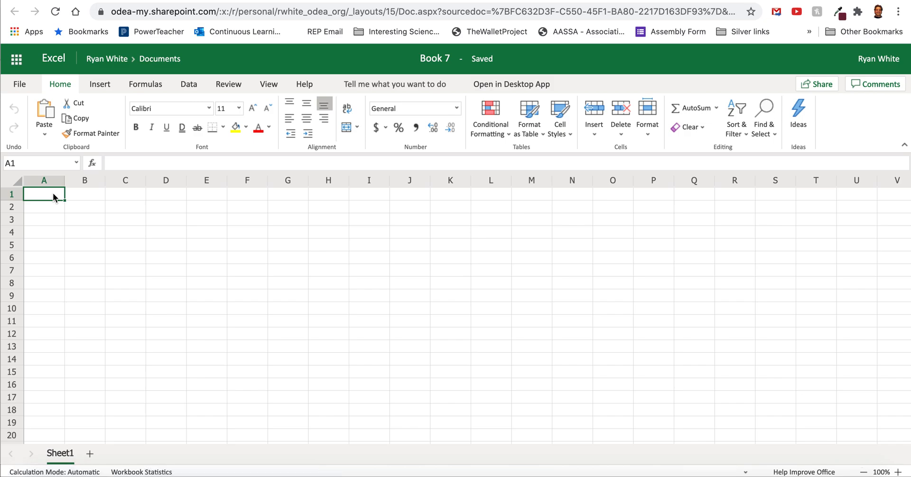
# - Enter the title 'Table 1: Mass and Volume Data' in cell A1
pyautogui.write('Table 1')
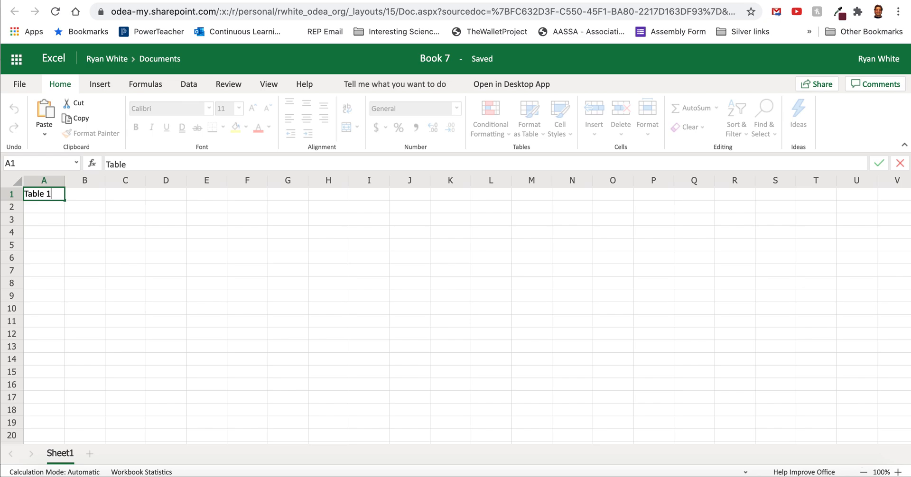
pyautogui.write(':')
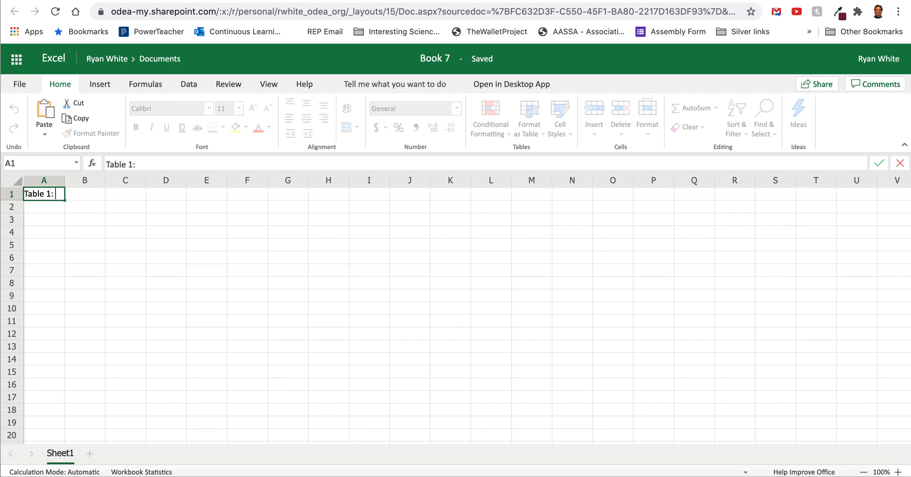
pyautogui.write('Ma')
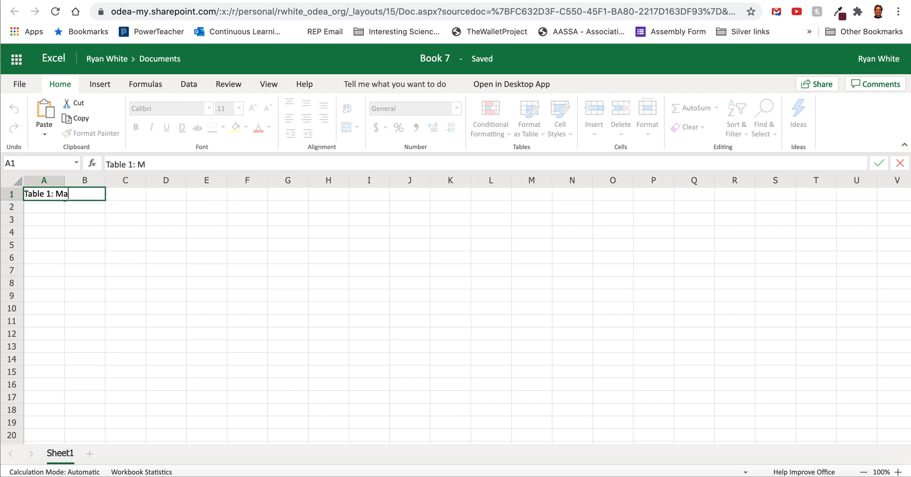
pyautogui.write('ss and')
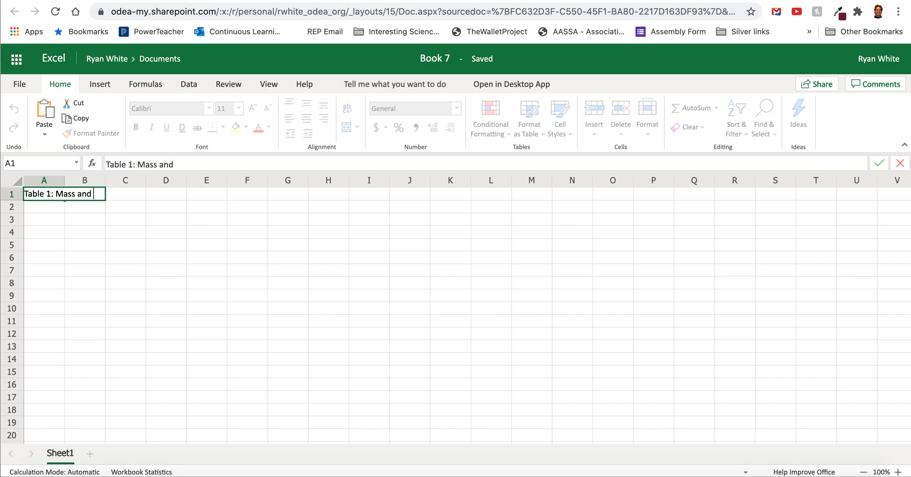
pyautogui.write('Volume')
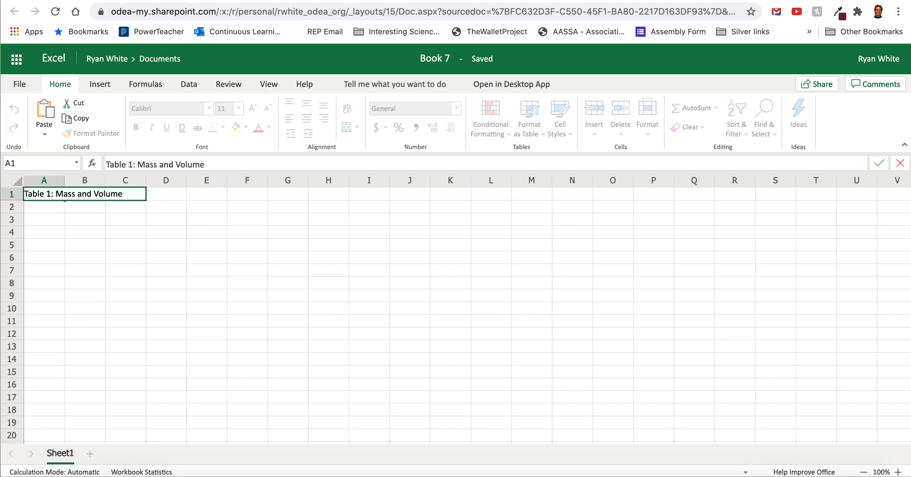
pyautogui.write('Data')
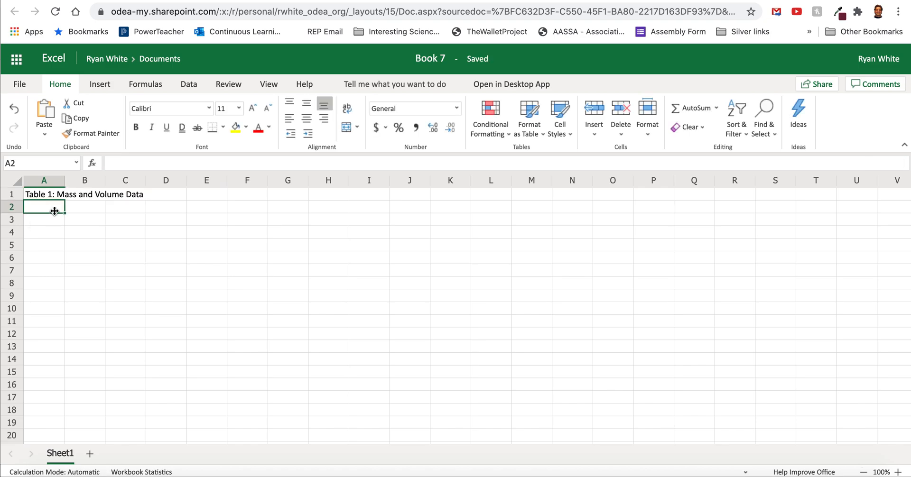
# - Widen columns B and C for the headings and select cell B2
pyautogui.click(84, 207)
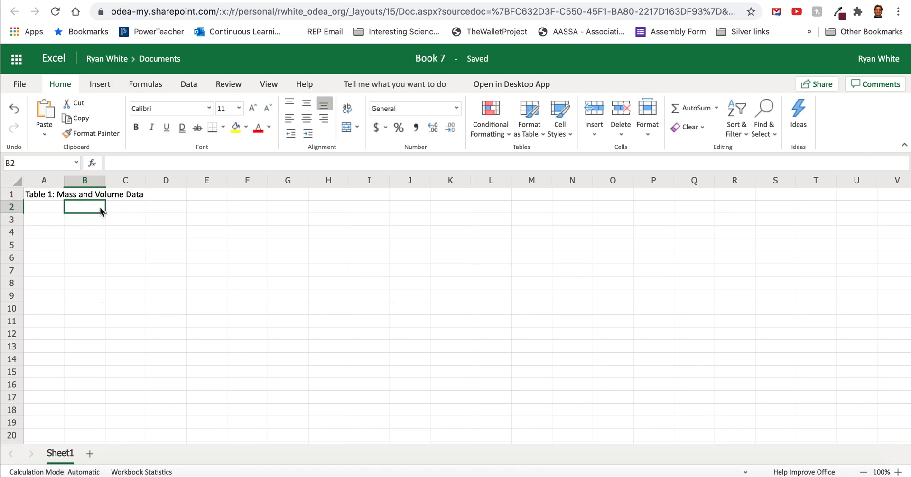
pyautogui.moveTo(108, 180); pyautogui.dragTo(139, 181)
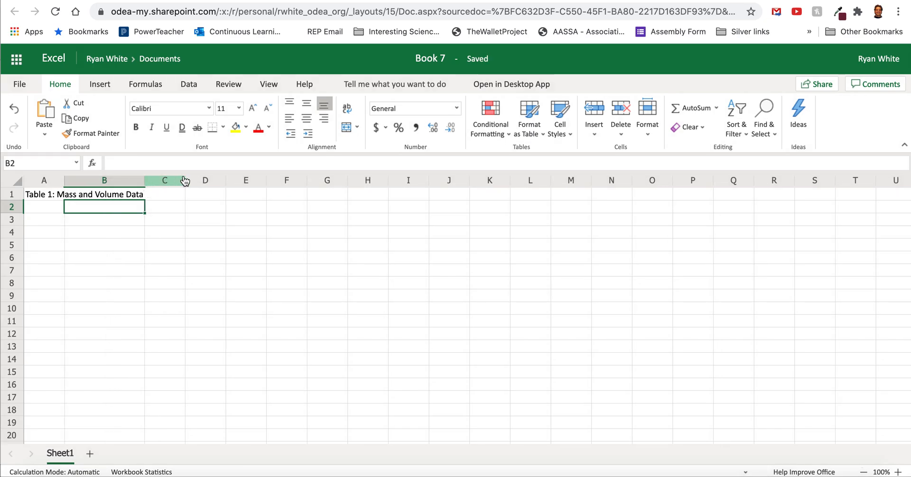
pyautogui.moveTo(183, 181); pyautogui.dragTo(224, 180)
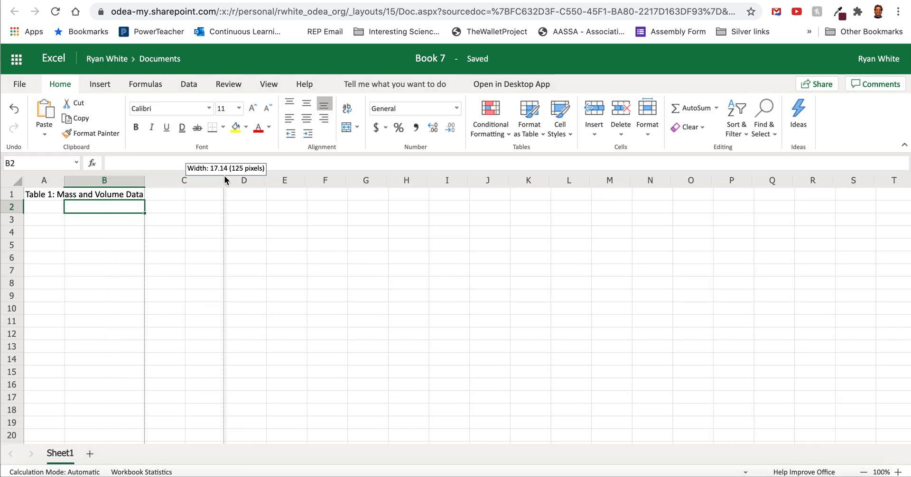
pyautogui.moveTo(226, 180); pyautogui.dragTo(302, 181)
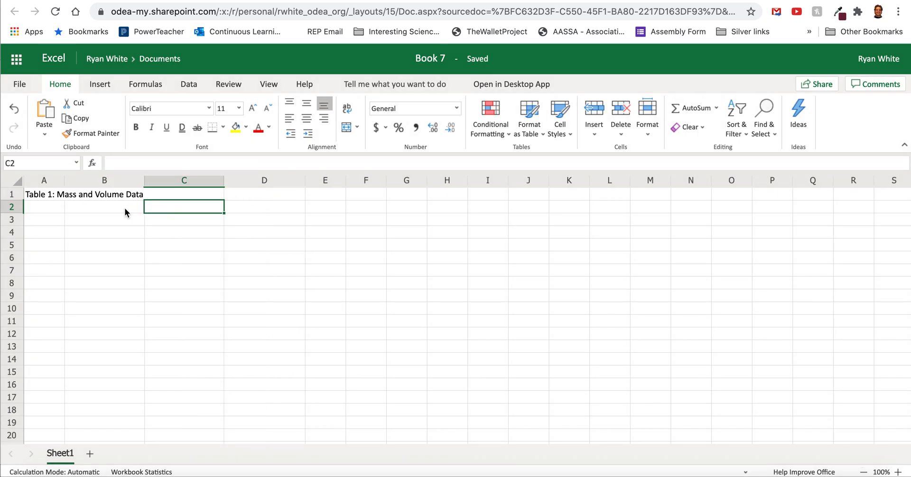
pyautogui.click(104, 207)
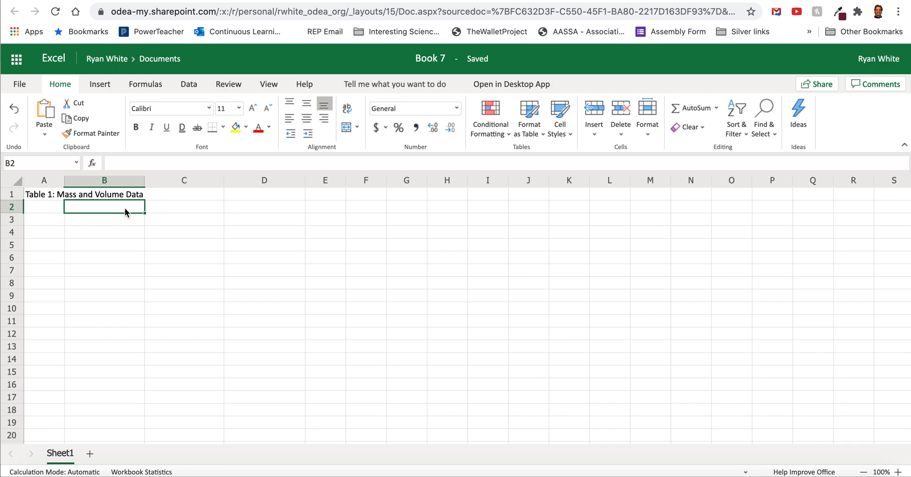
# - Enter headings 'Mass (g)' in B2 and 'Volume Before (mL)' in C2
pyautogui.write('Mass (g')
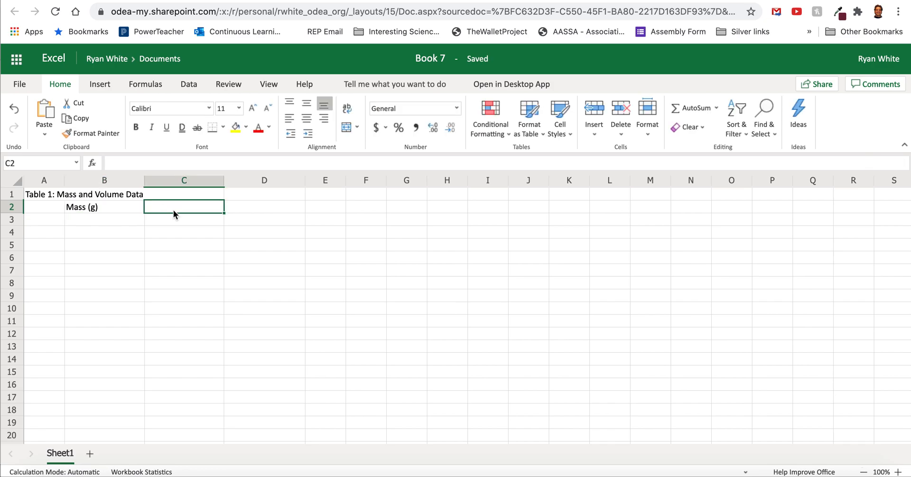
pyautogui.write('Volume (')
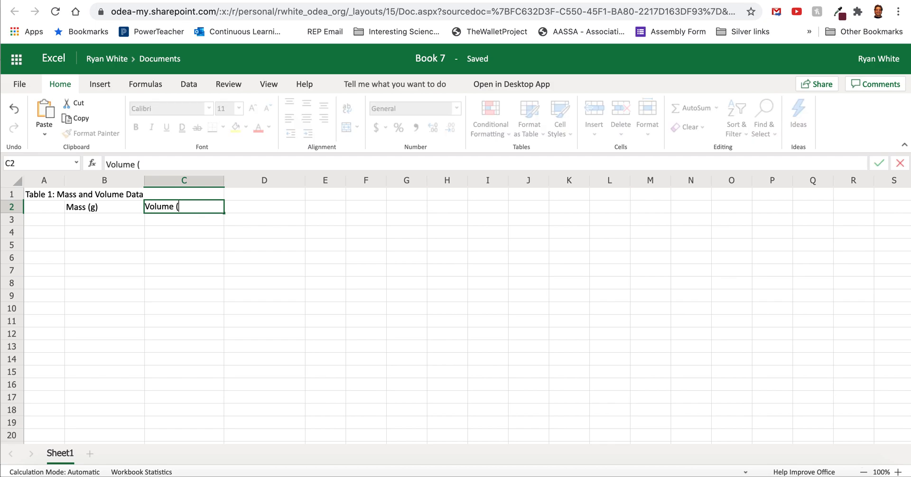
pyautogui.press('Backspace')
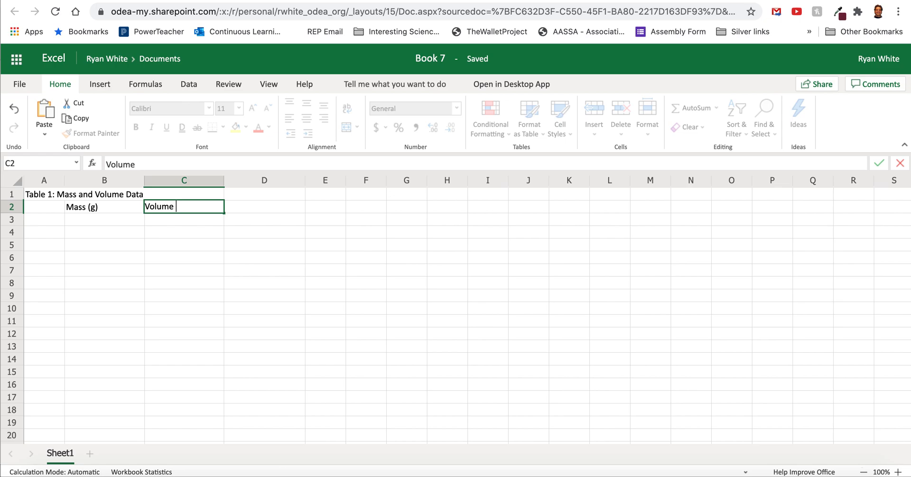
pyautogui.write('Before (')
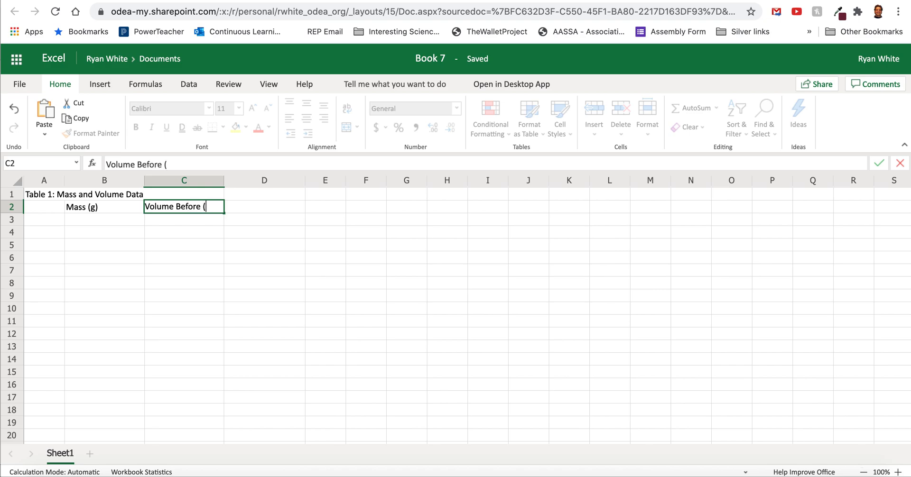
pyautogui.write('mL)')
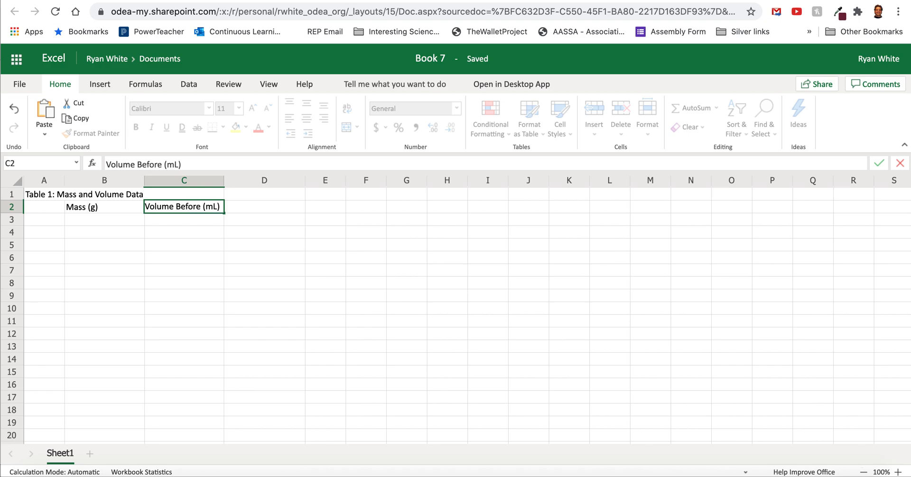
# - Enter the heading 'Volume After (mL)' in D2 and move to E2
pyautogui.click(265, 207)
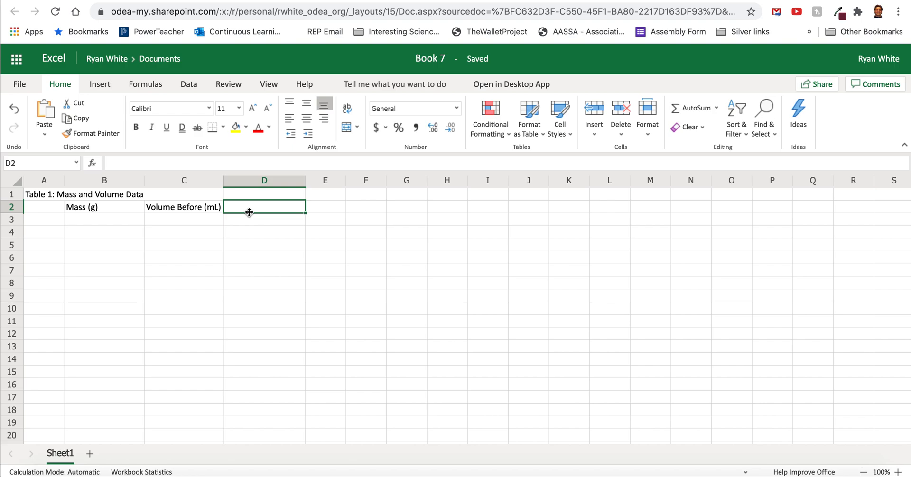
pyautogui.write('Volume After (')
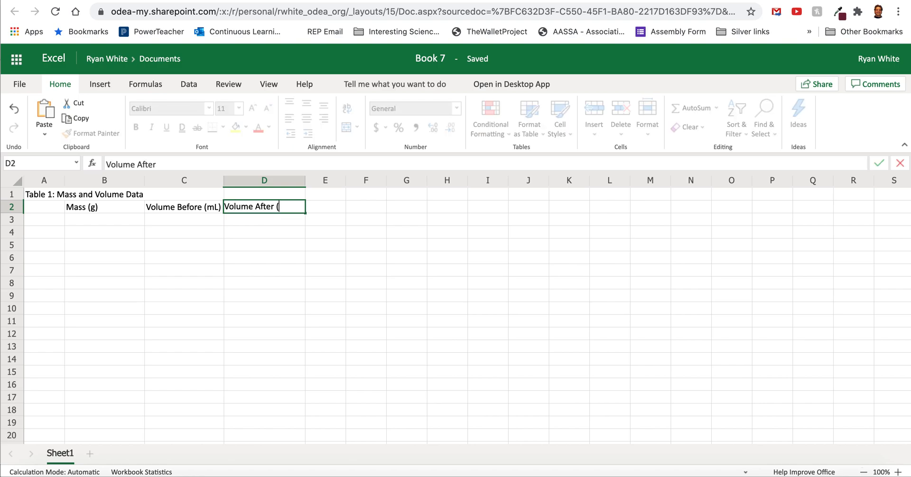
pyautogui.write('mL)')
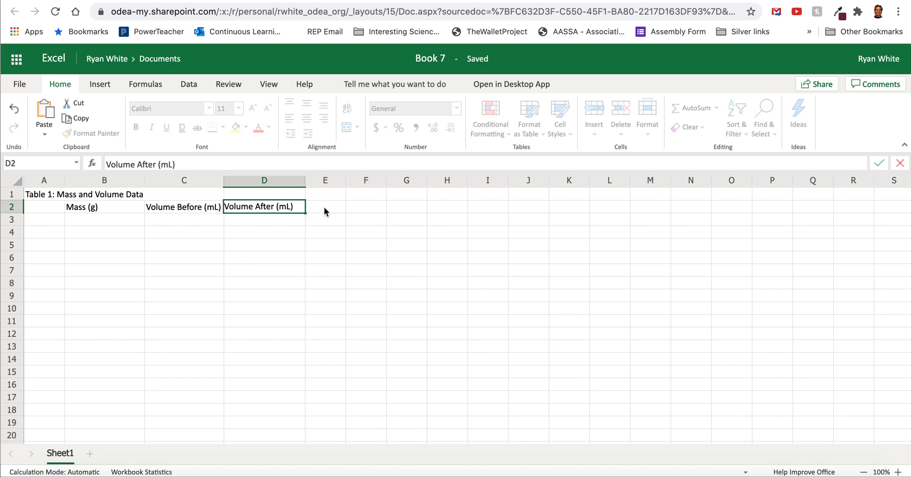
pyautogui.click(325, 207)
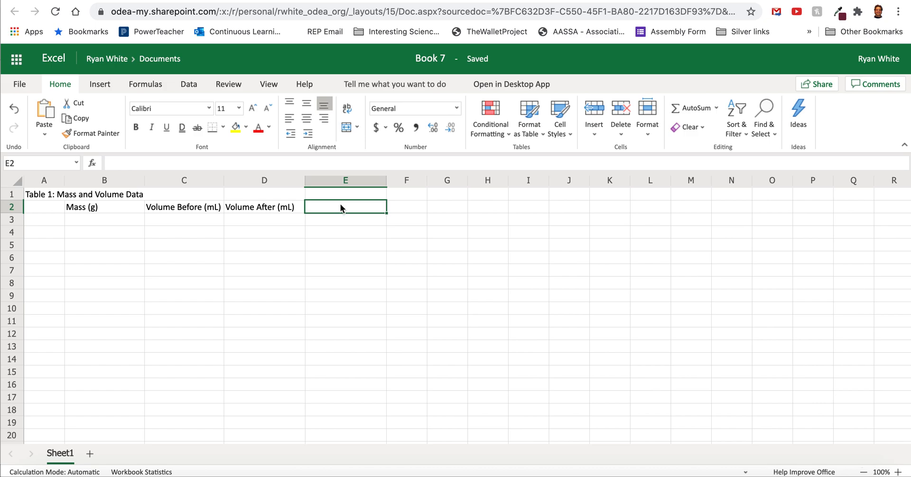
# - Enter the heading 'Volume Difference (mL)' in E2
pyautogui.write('Difference')
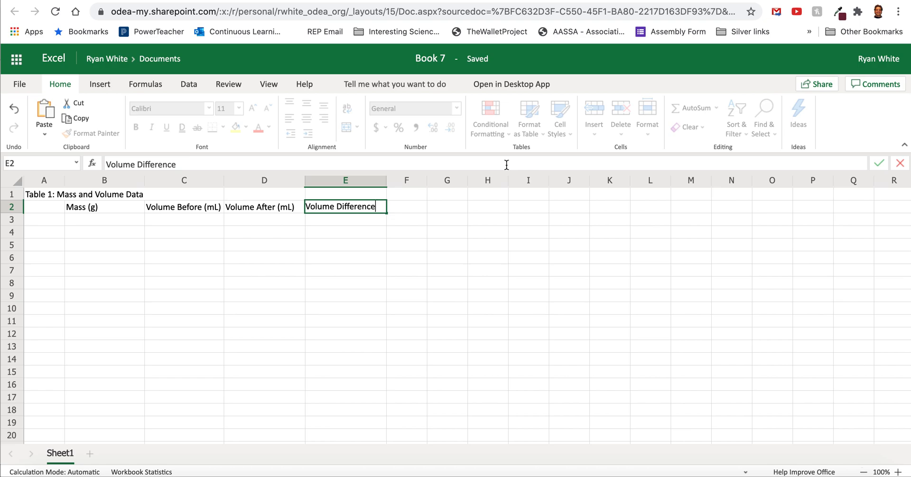
pyautogui.write('(')
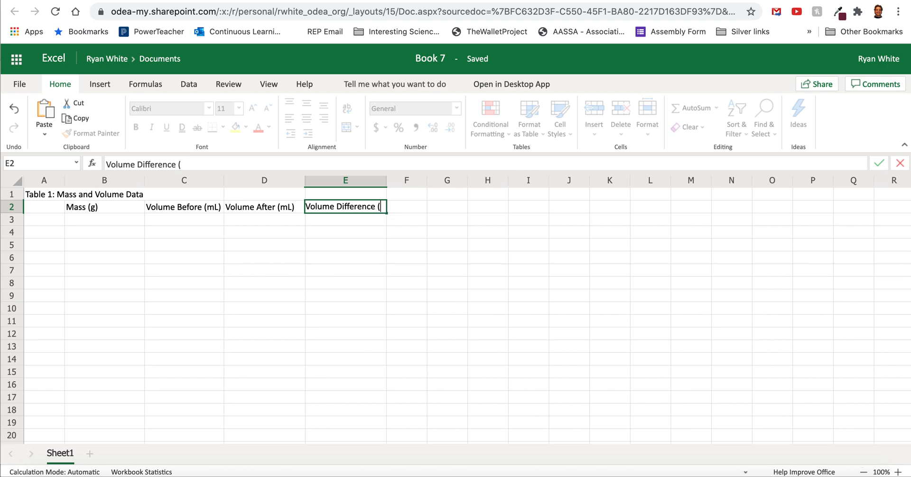
pyautogui.write('mL')
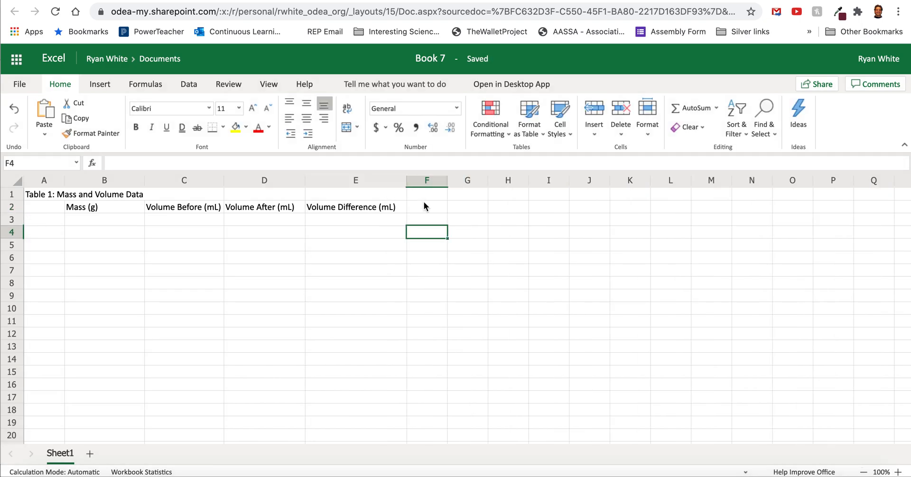
# - Enter 'Density (g/mL)' in F2, widen column F to fit, and select A3
pyautogui.write('Den')
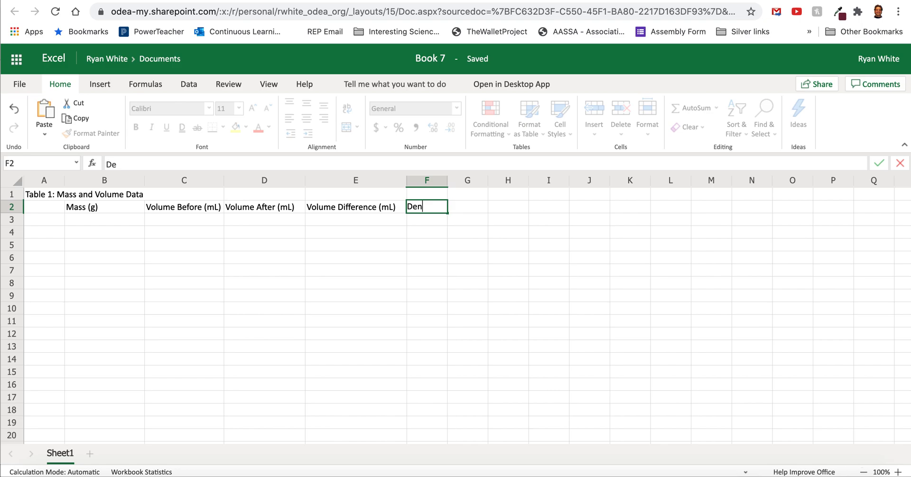
pyautogui.write('sity')
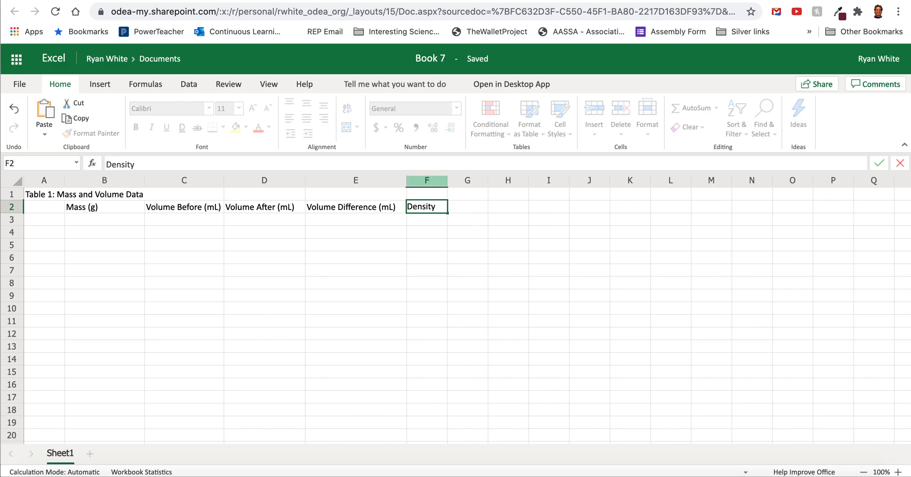
pyautogui.write('(')
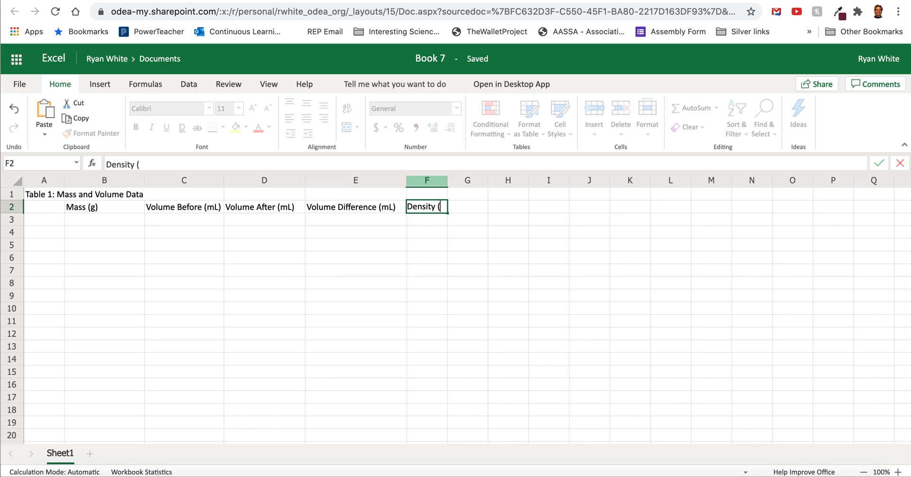
pyautogui.write('g/')
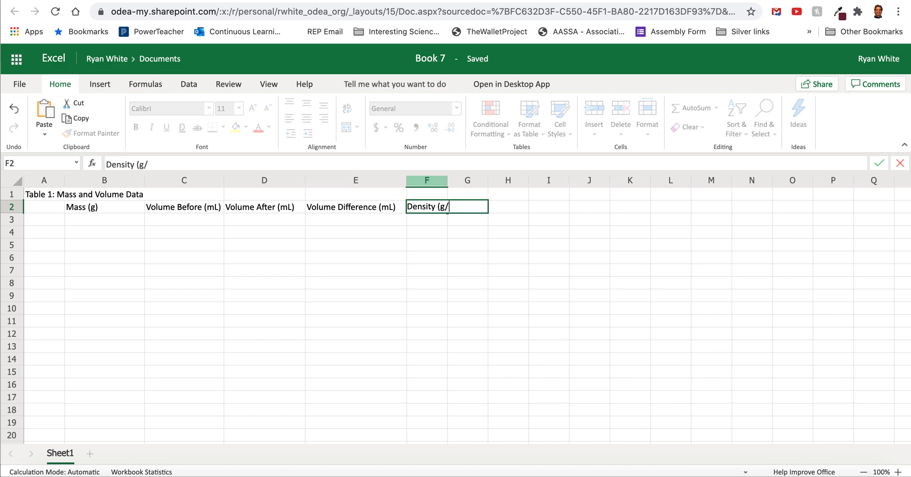
pyautogui.write('mL')
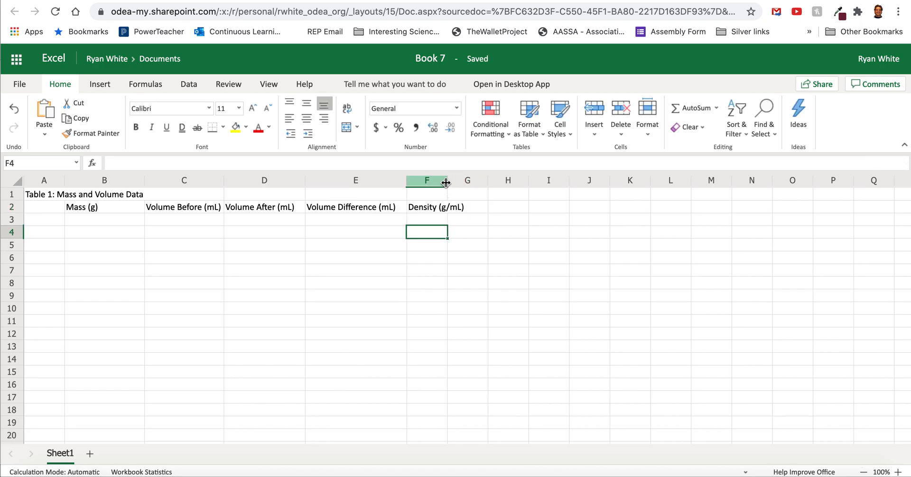
pyautogui.moveTo(446, 180); pyautogui.dragTo(459, 181)
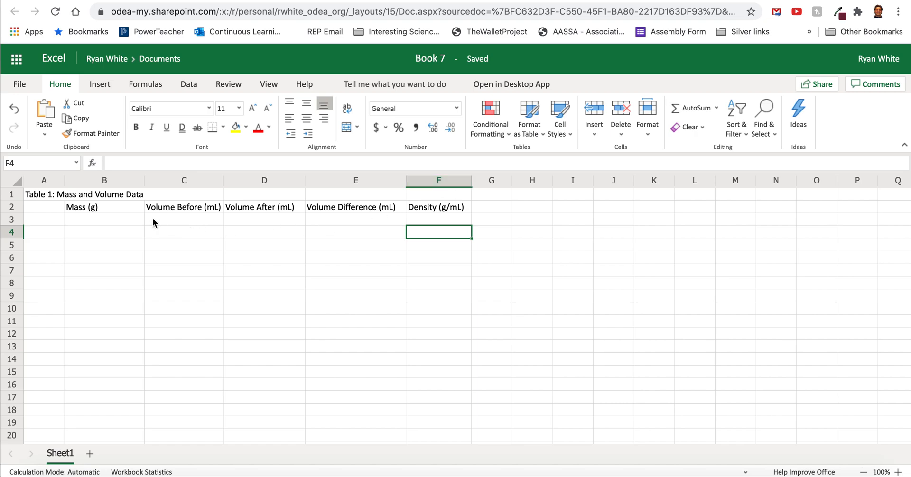
pyautogui.click(104, 219)
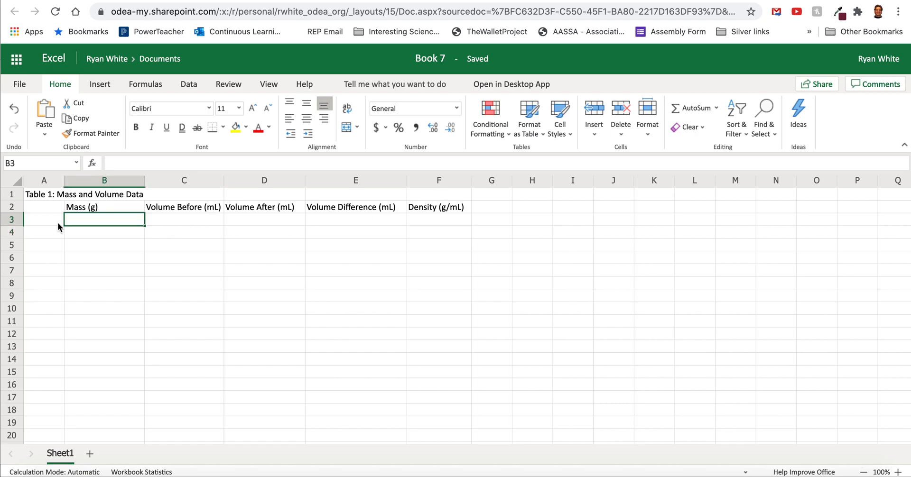
pyautogui.click(44, 219)
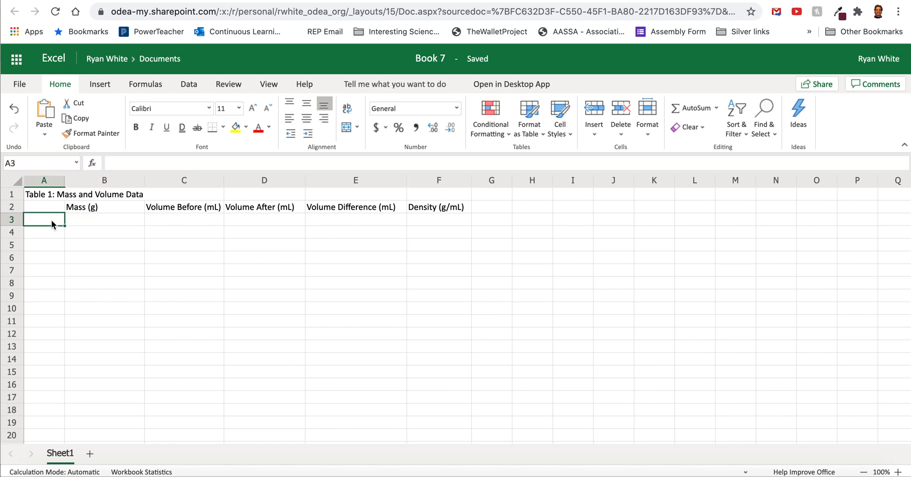
# - Enter Trial #1 in row 3 with mass 15.1, volume before 21.3 and volume after 24.7
pyautogui.write('Tra')
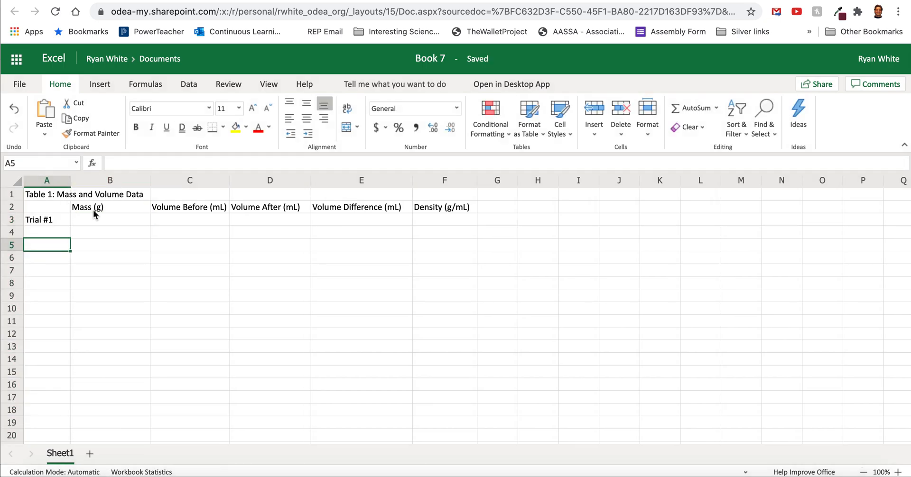
pyautogui.click(110, 219)
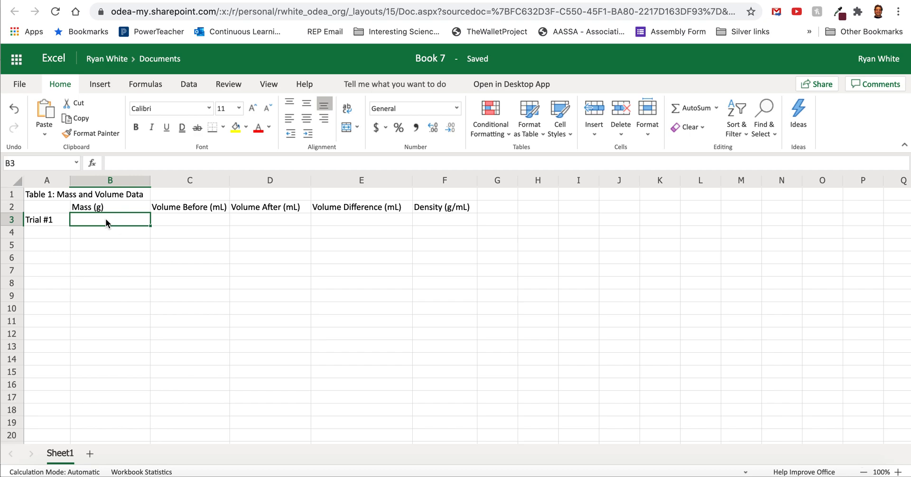
pyautogui.write('15.1')
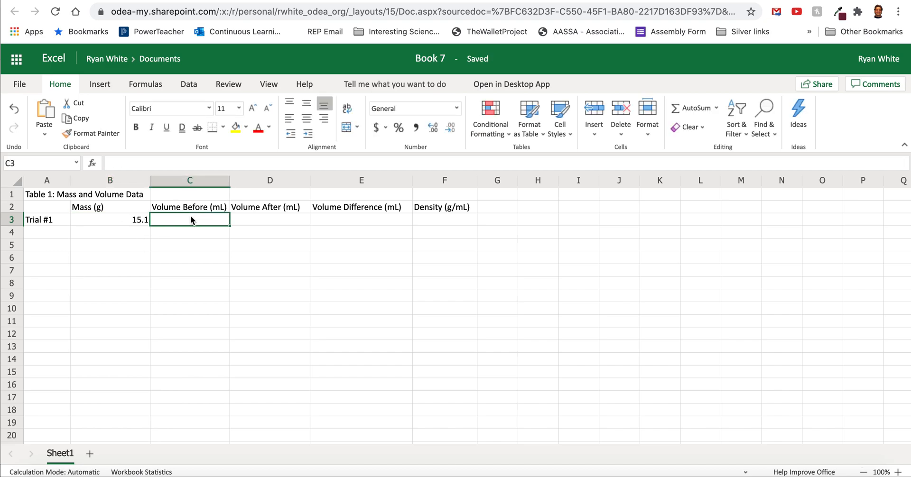
pyautogui.write('2')
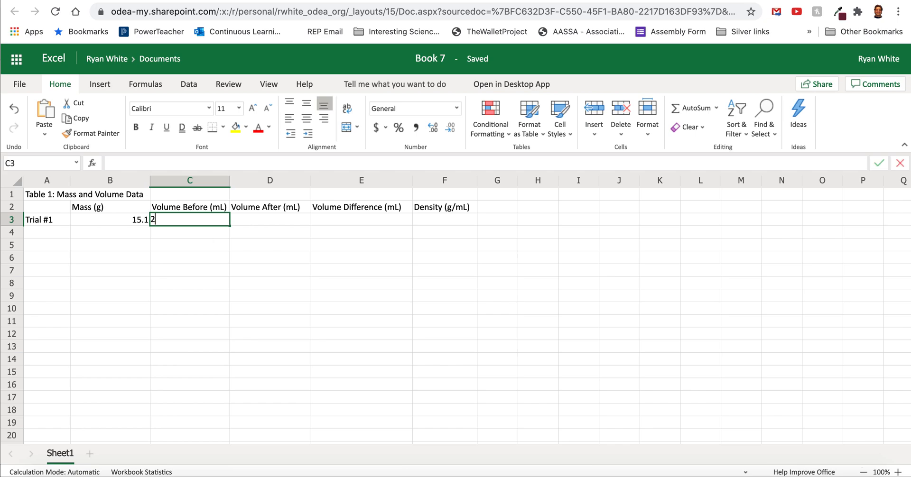
pyautogui.write('1.3')
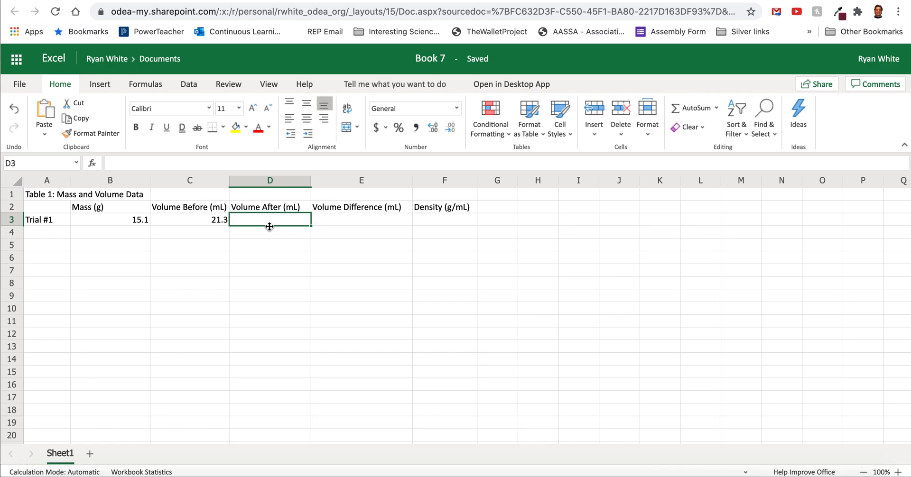
pyautogui.write('24.7')
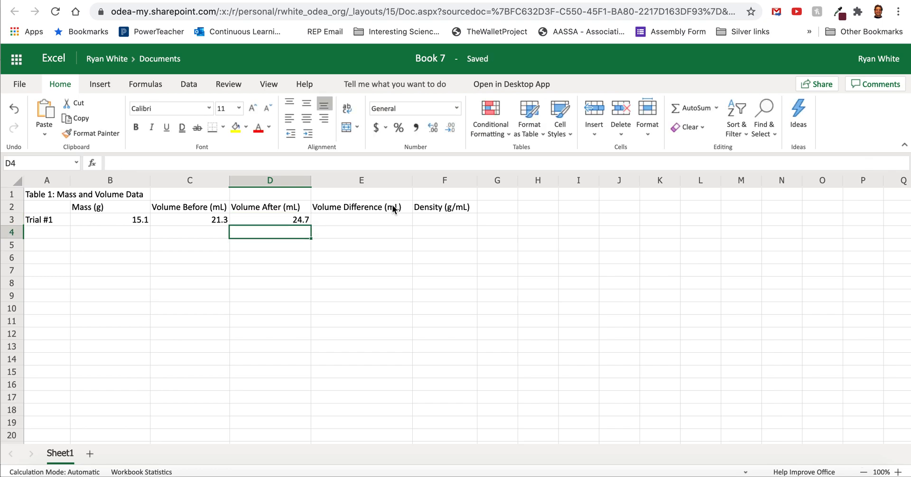
pyautogui.moveTo(348, 219)
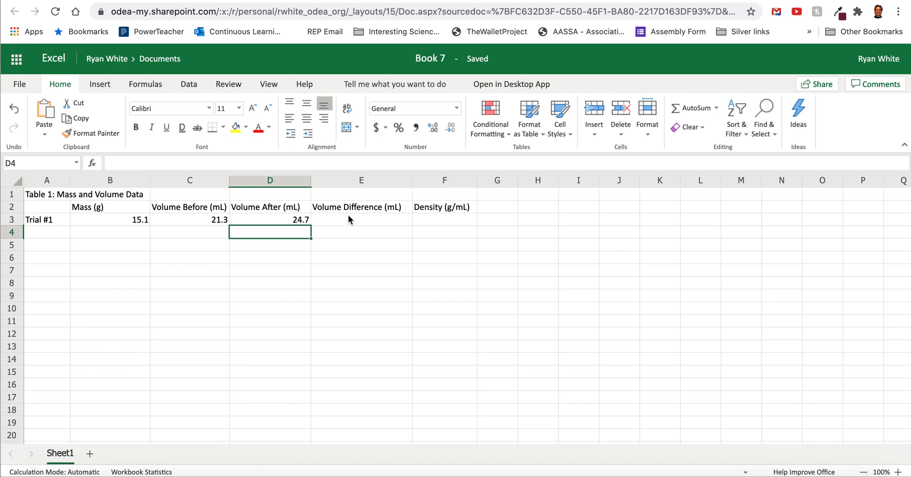
# - Enter the volume-difference formula =D3-C3 in E3, giving 3.4
pyautogui.click(361, 219)
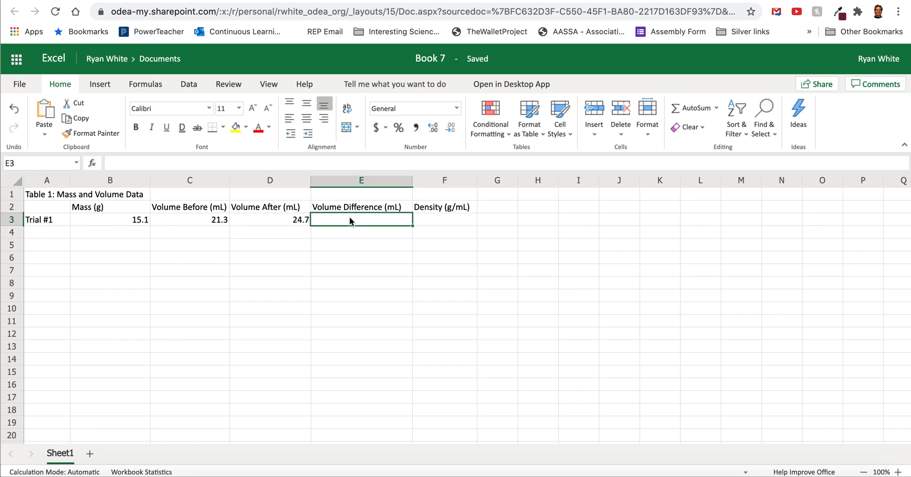
pyautogui.write('=')
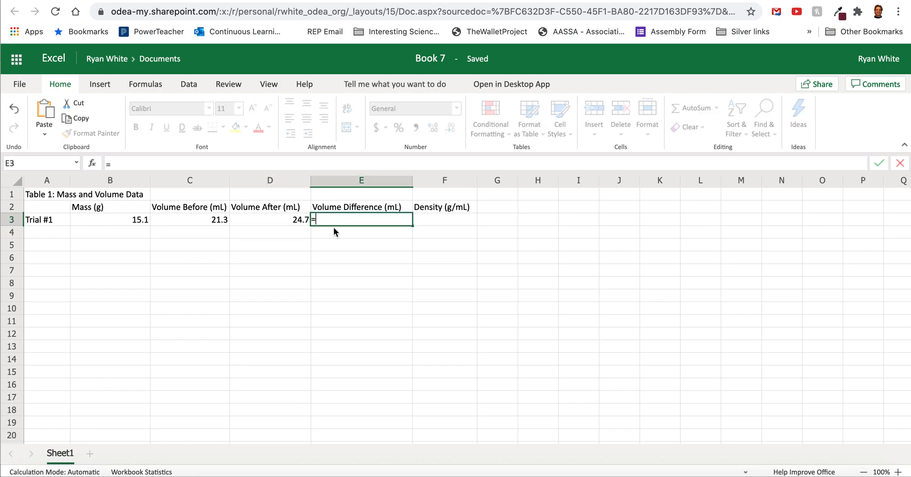
pyautogui.moveTo(280, 226)
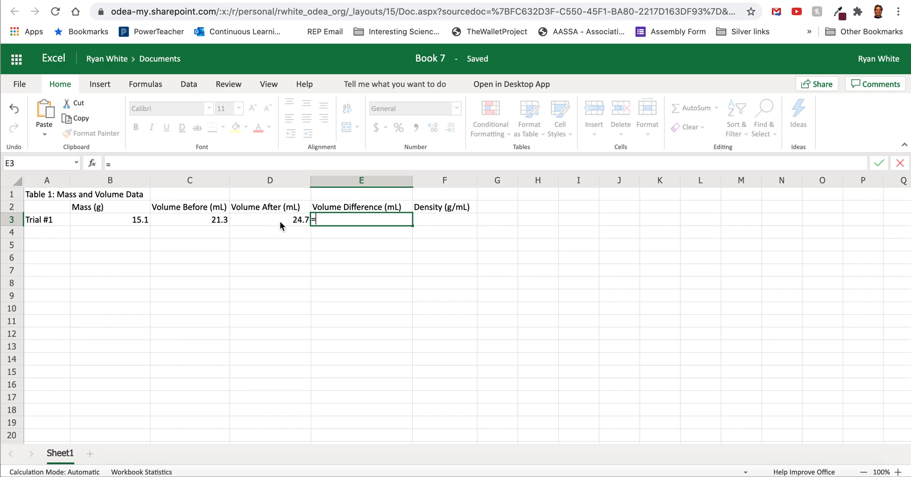
pyautogui.click(269, 219)
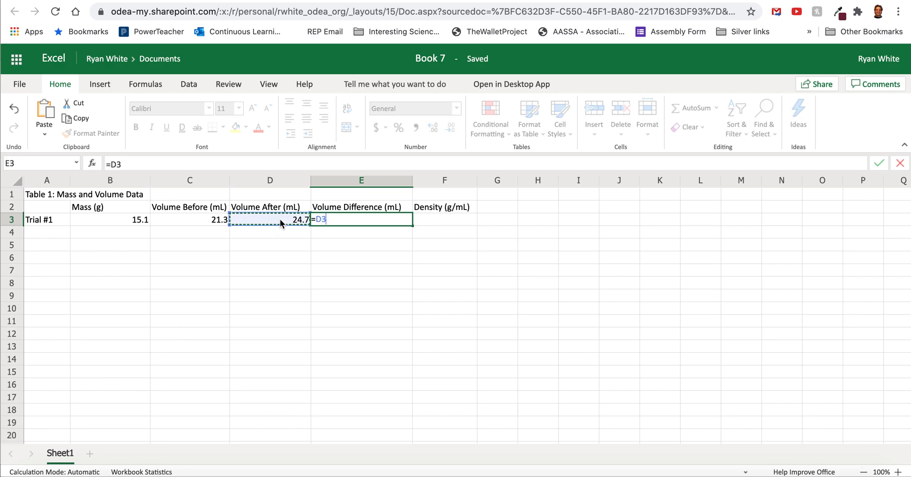
pyautogui.click(190, 219)
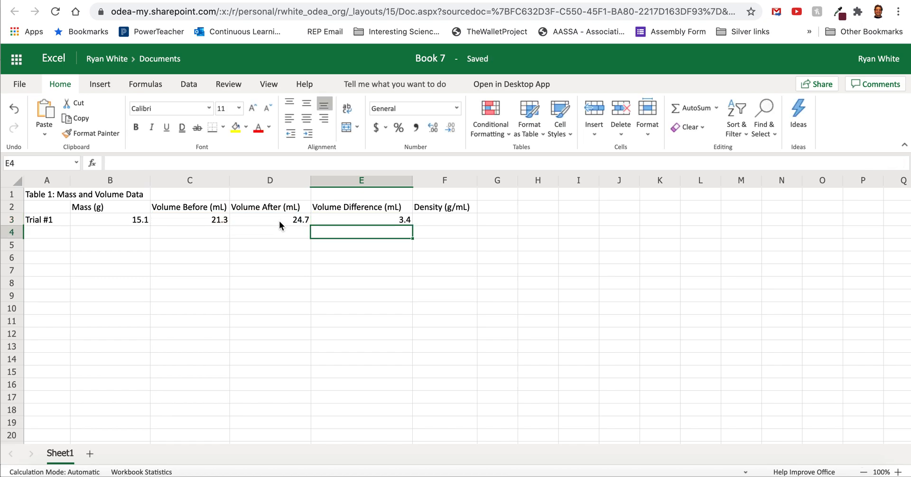
pyautogui.moveTo(429, 219)
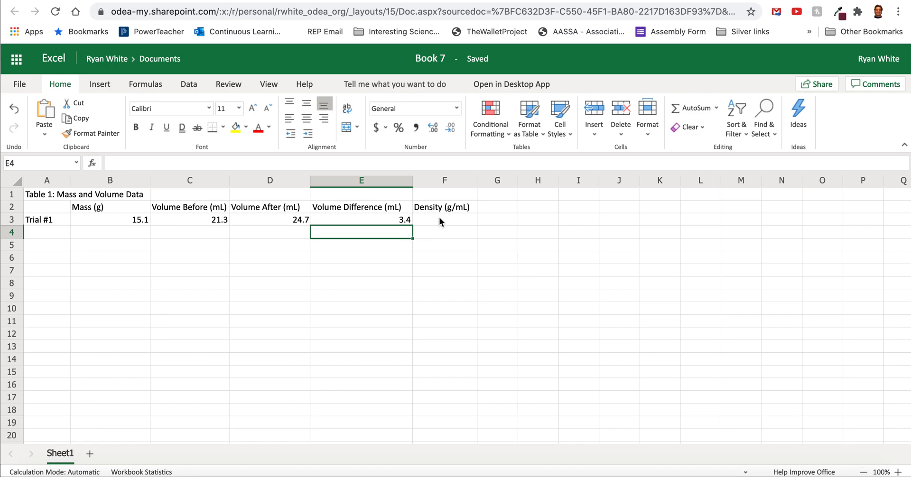
# - Enter the density formula =B3/E3 in F3, giving 4.441176471
pyautogui.click(444, 219)
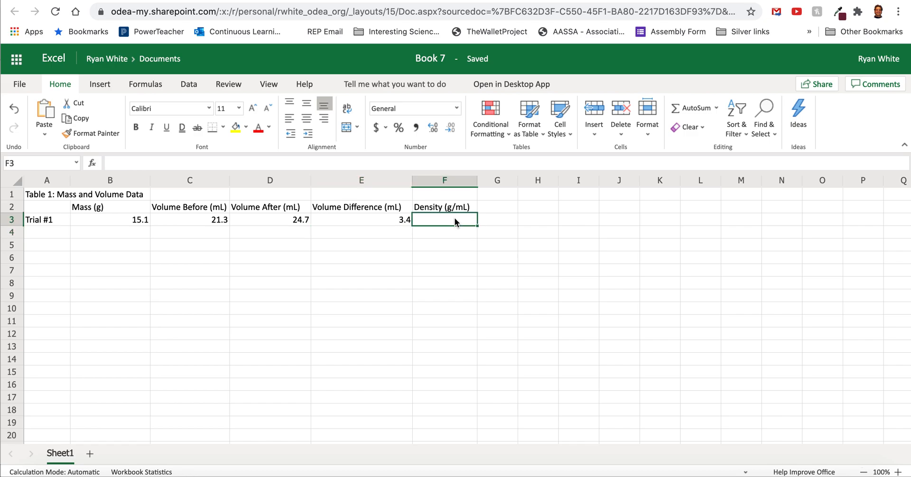
pyautogui.write('=')
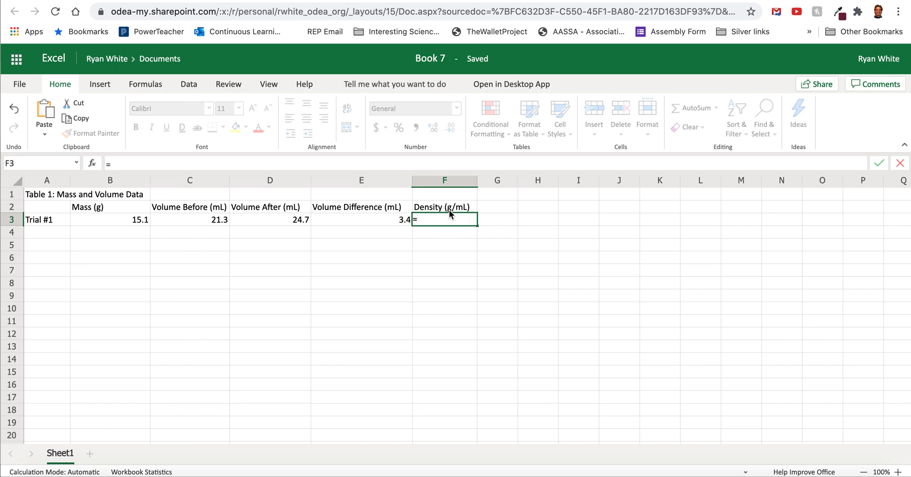
pyautogui.moveTo(462, 216)
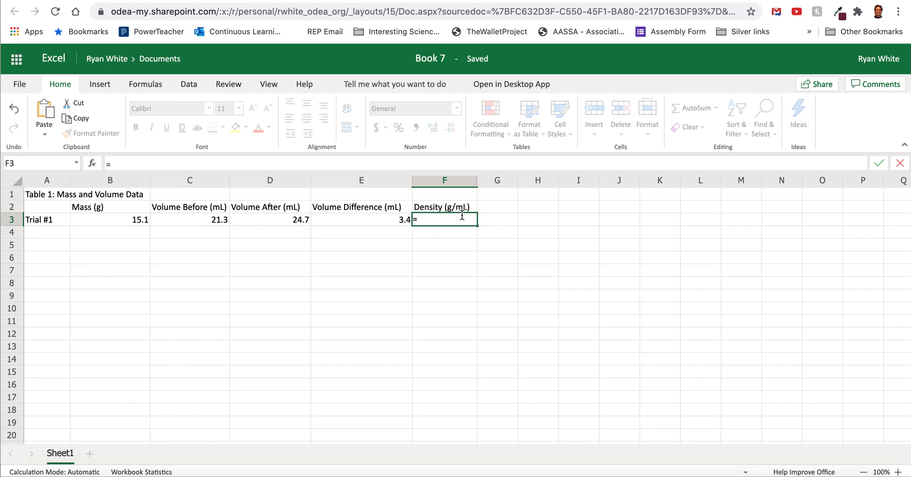
pyautogui.click(110, 219)
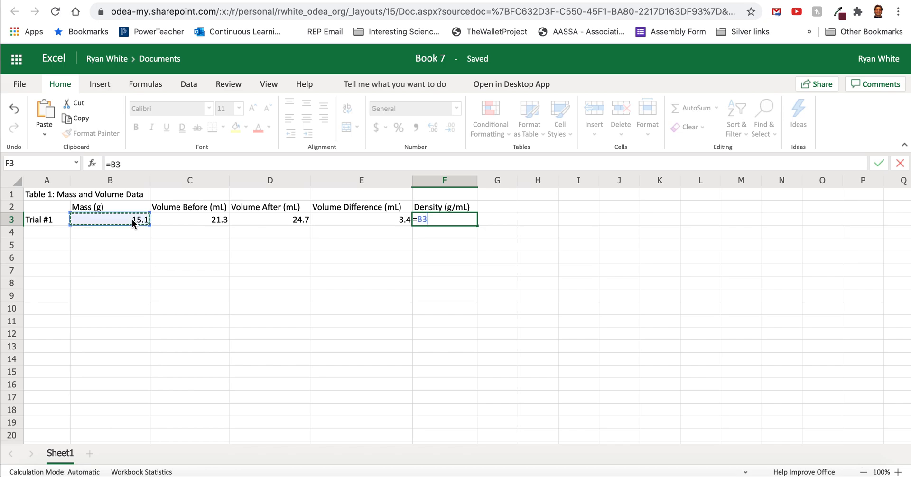
pyautogui.moveTo(187, 253)
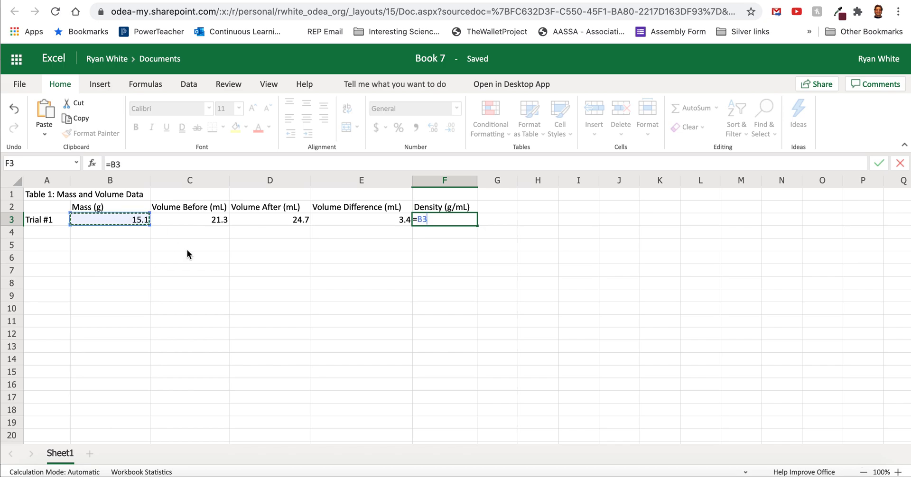
pyautogui.write('/')
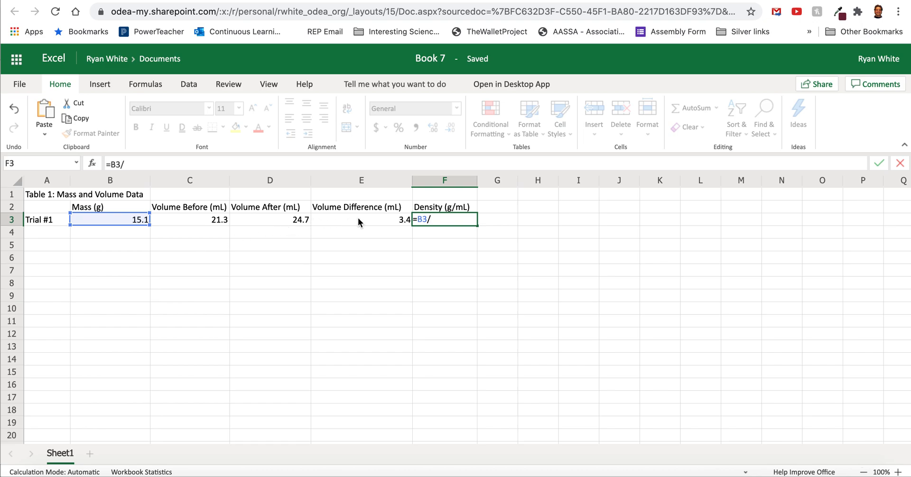
pyautogui.click(361, 219)
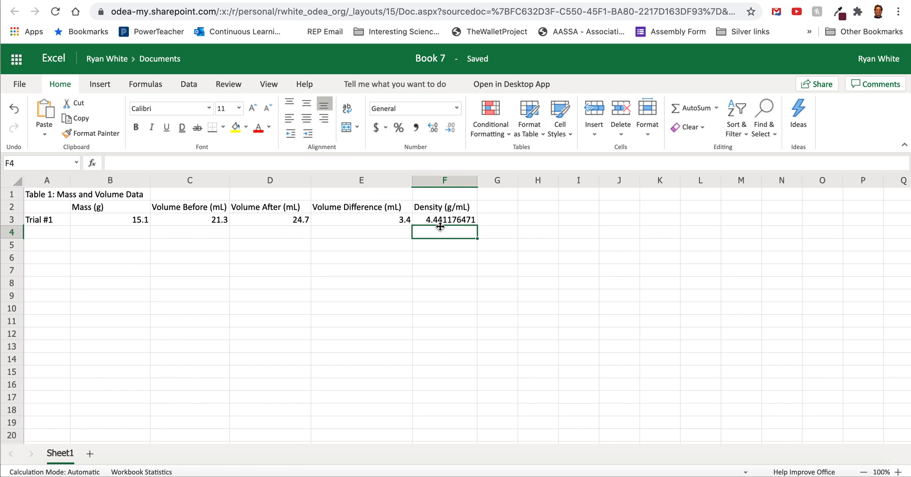
pyautogui.moveTo(433, 227)
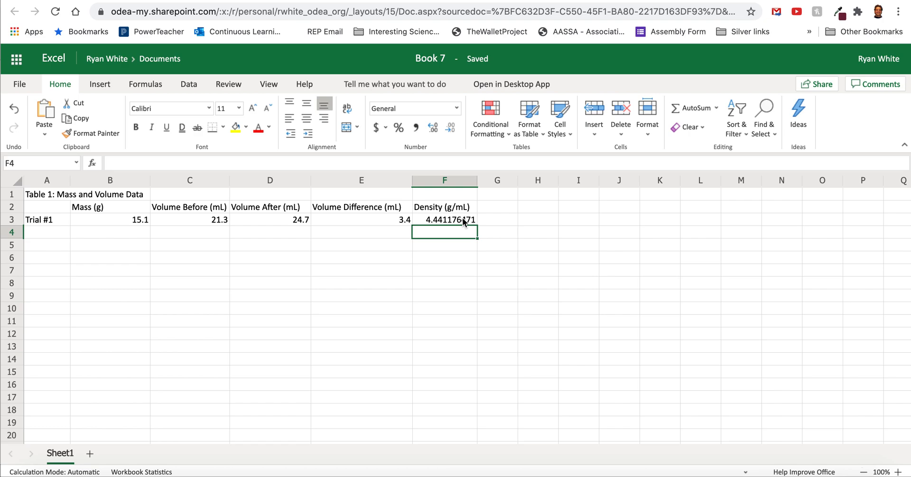
pyautogui.click(444, 219)
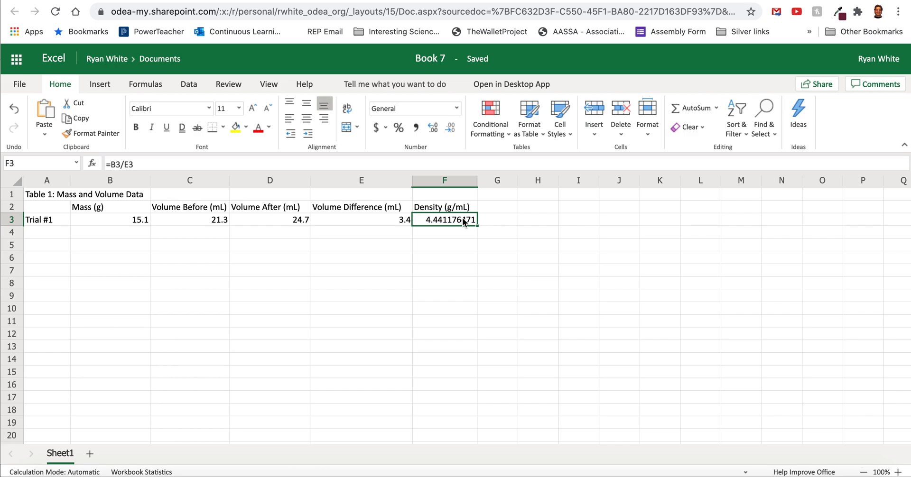
pyautogui.moveTo(384, 224)
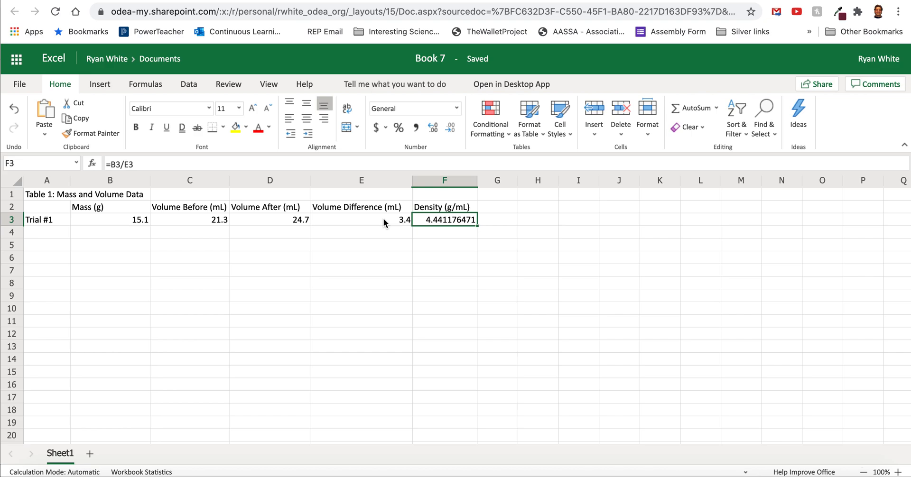
pyautogui.moveTo(380, 222)
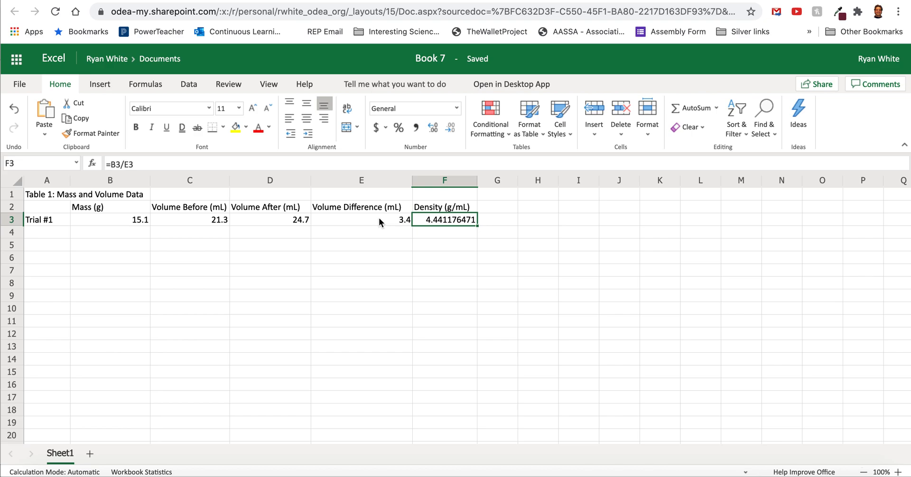
pyautogui.click(360, 219)
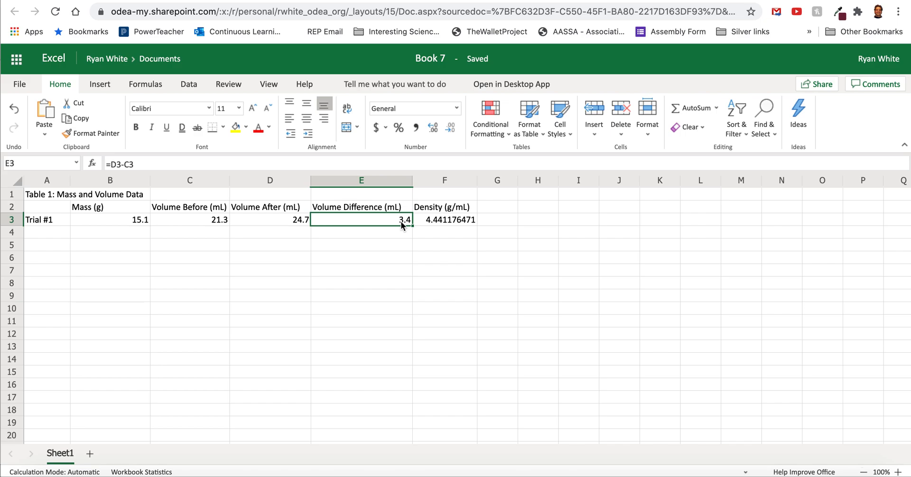
pyautogui.moveTo(407, 227)
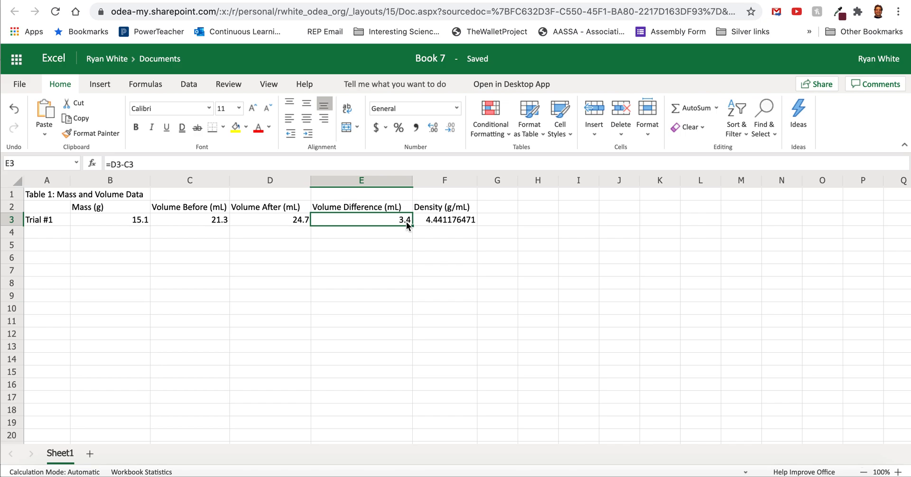
pyautogui.click(110, 219)
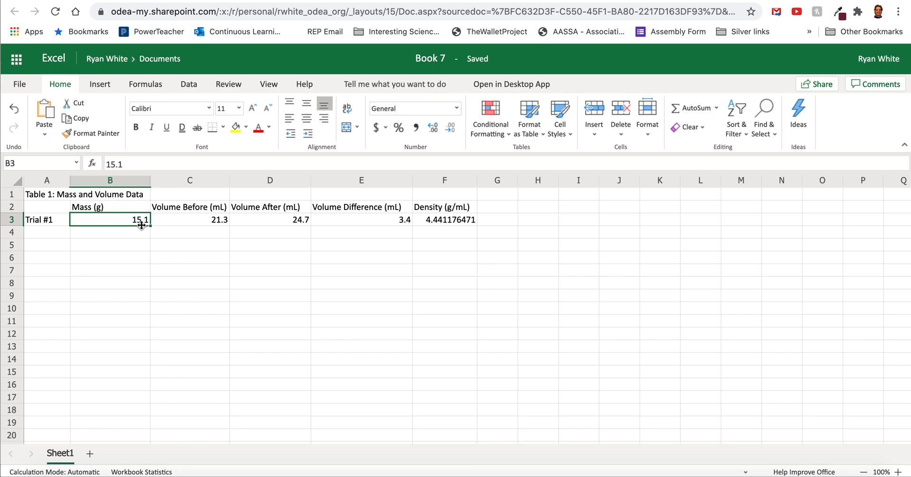
pyautogui.click(361, 232)
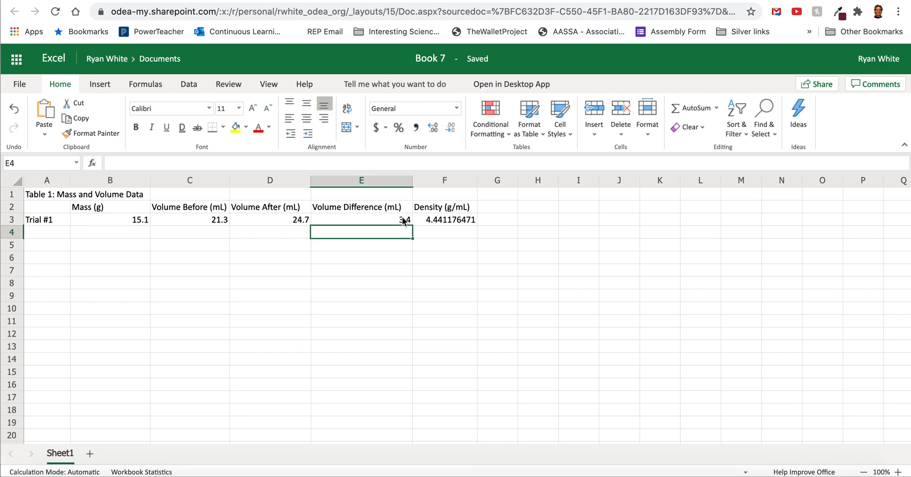
pyautogui.click(361, 219)
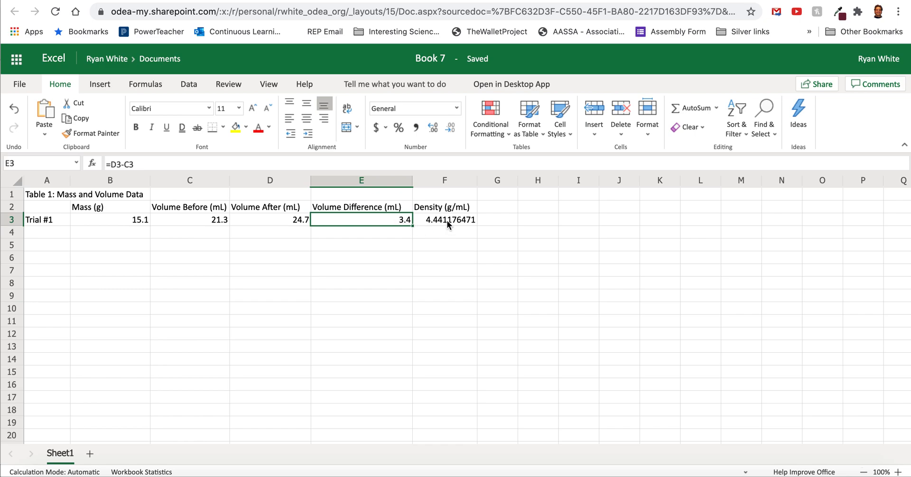
pyautogui.click(444, 219)
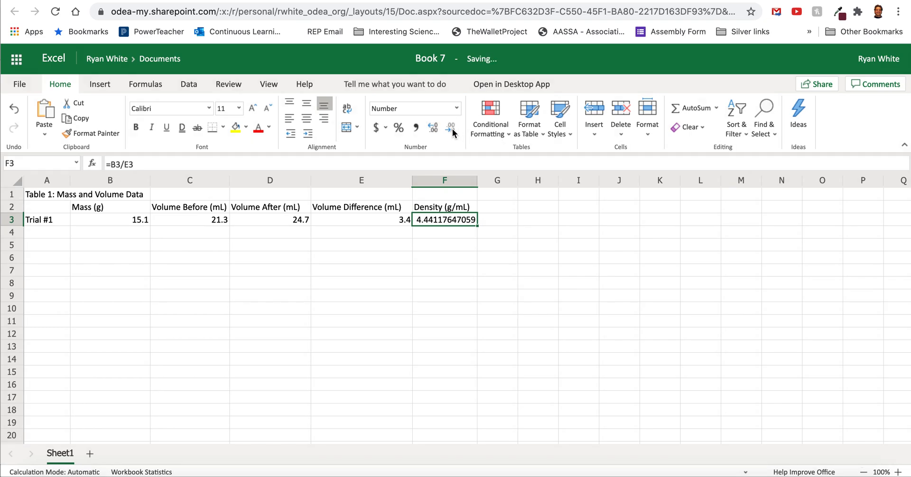
# - Decrease decimals on F3 so the density displays as 4.4
pyautogui.click(451, 129)
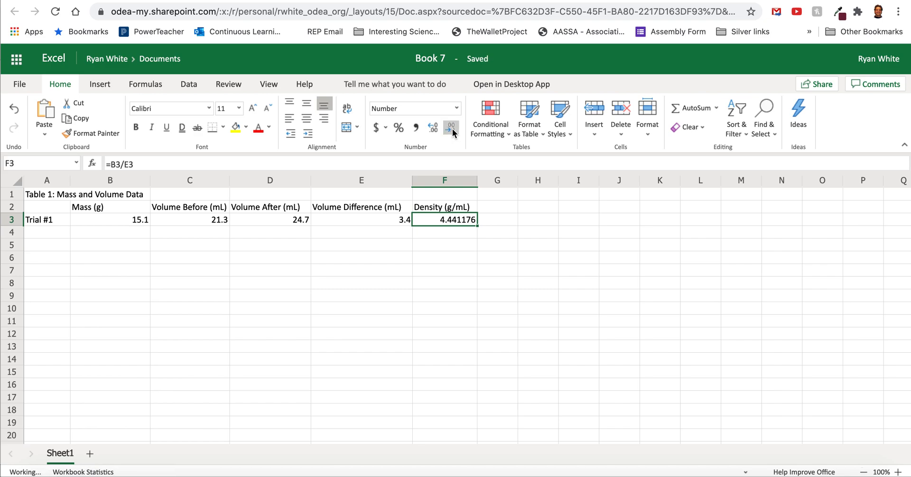
pyautogui.click(451, 127)
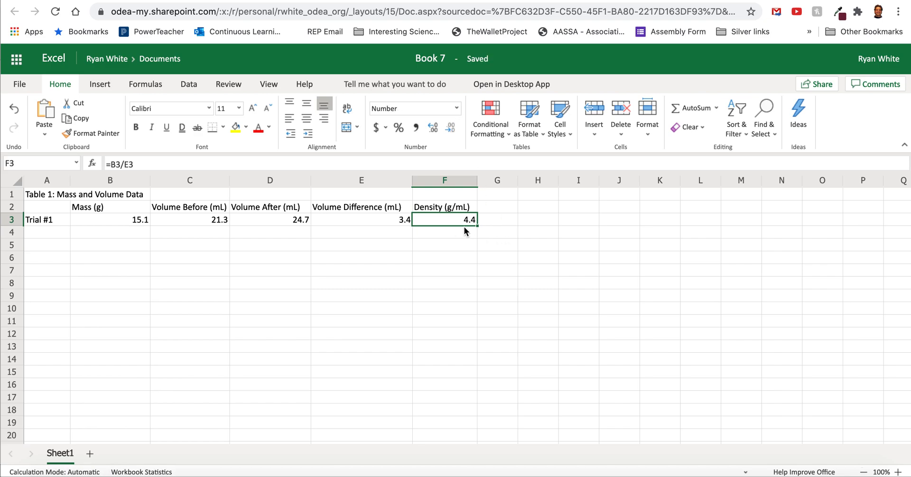
pyautogui.moveTo(431, 227)
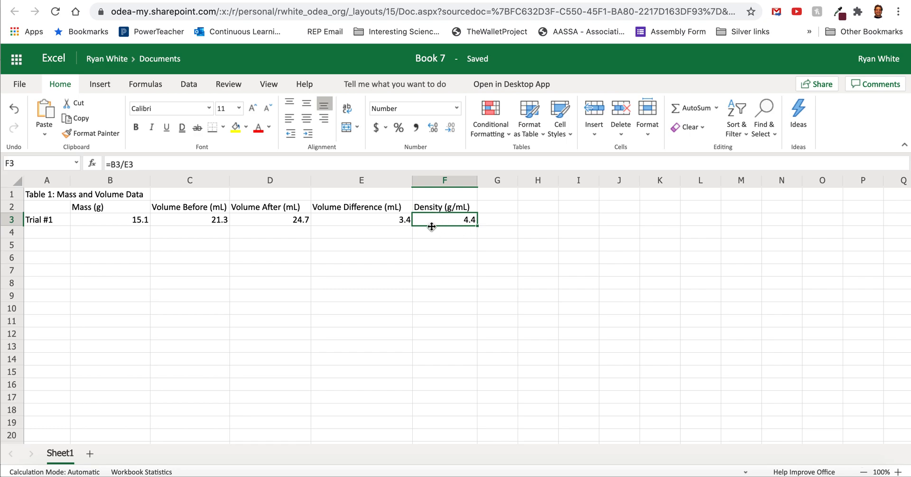
pyautogui.moveTo(443, 242)
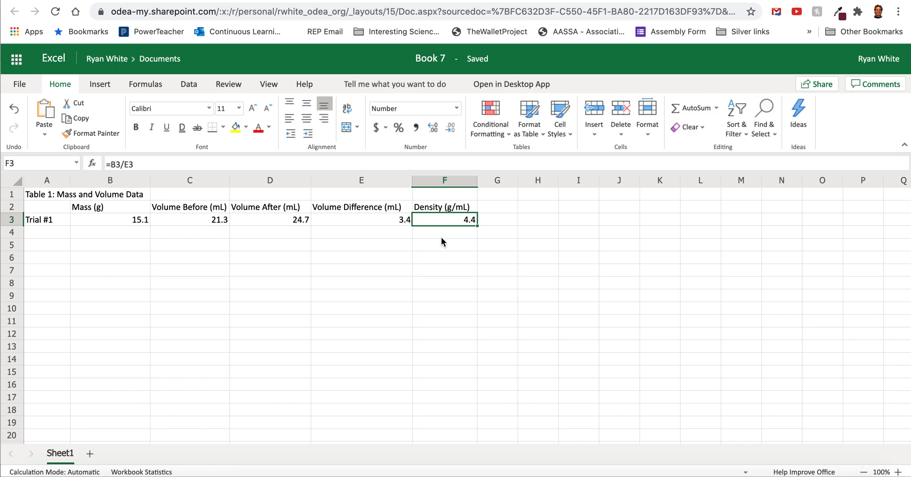
pyautogui.moveTo(454, 235)
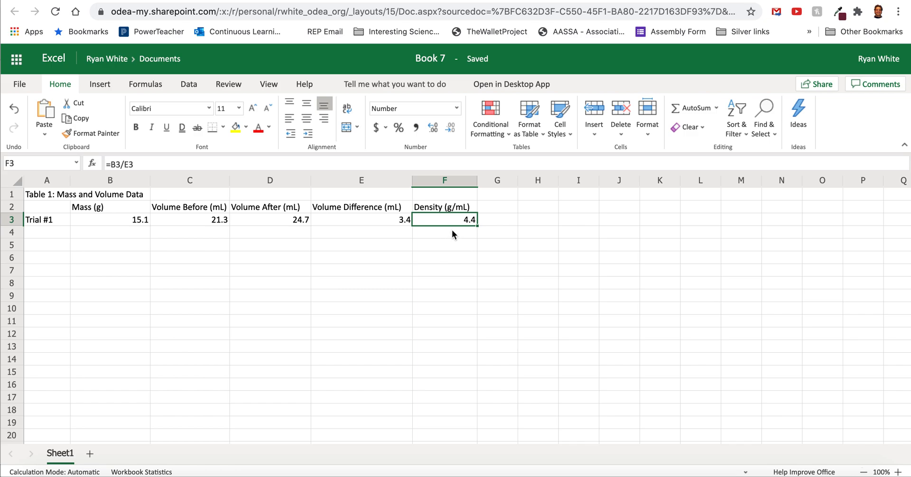